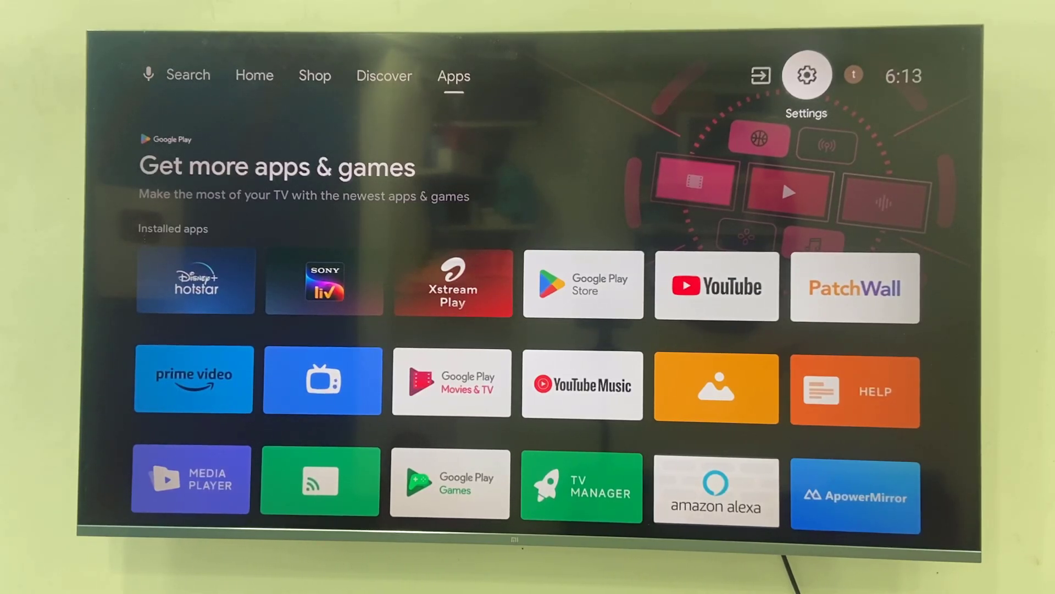
# - Reach the Date & time page through Settings and Device Preferences, showing network-provided time
pyautogui.click(806, 75)
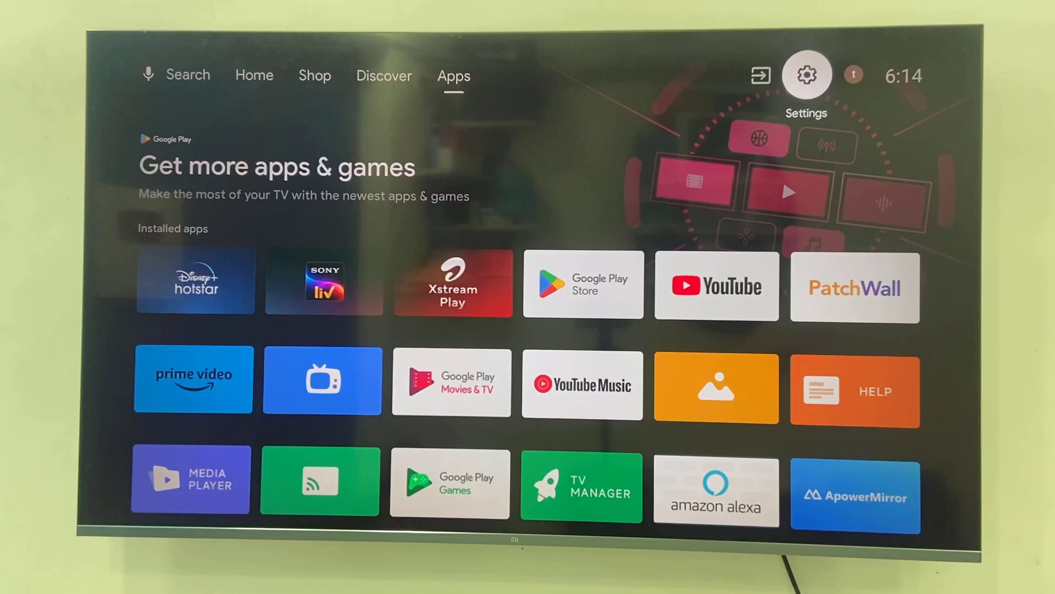
pyautogui.click(805, 75)
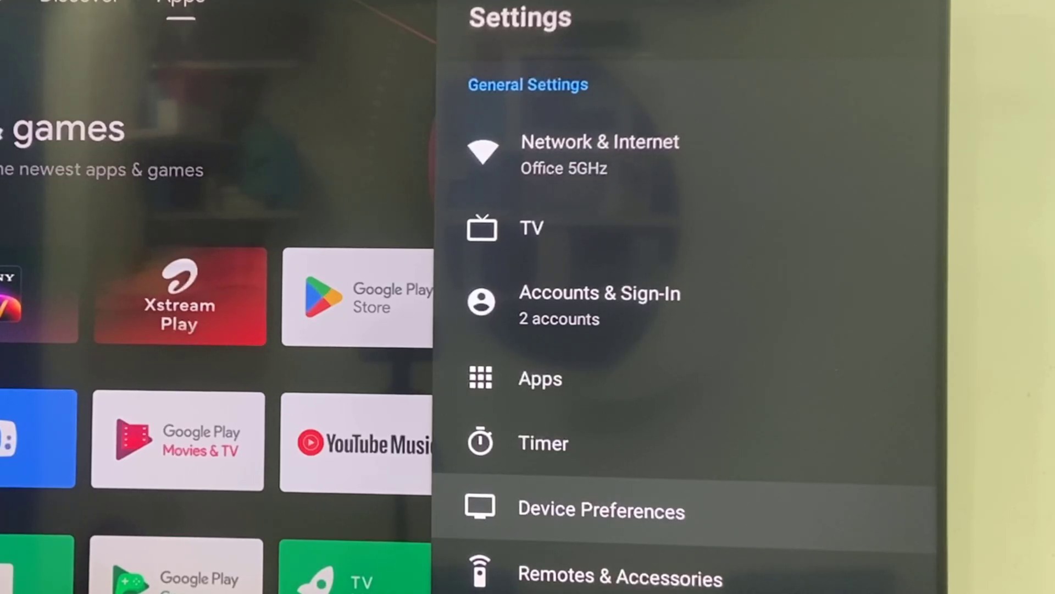
pyautogui.click(601, 509)
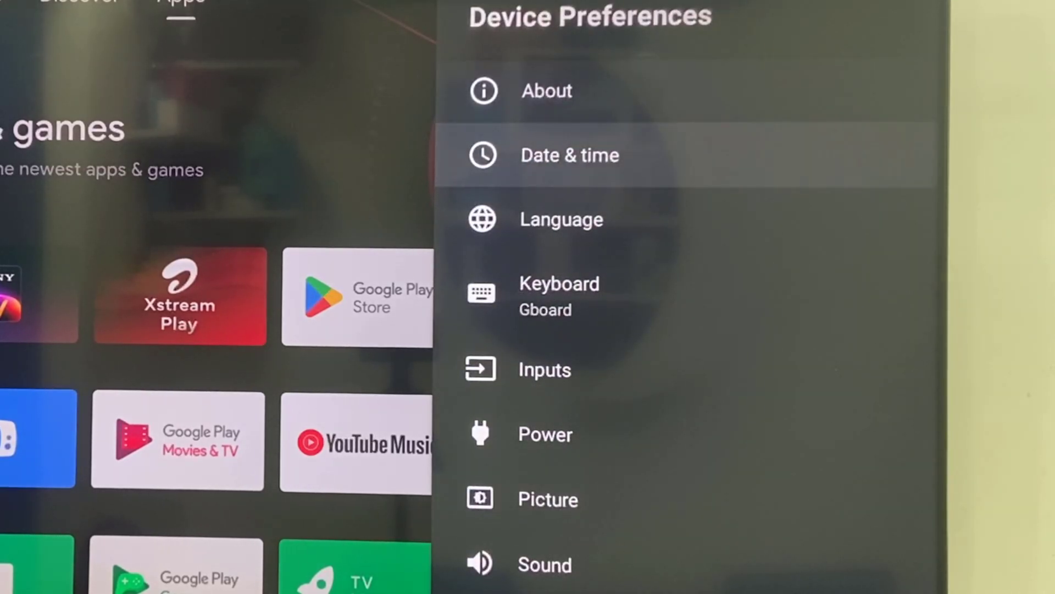
pyautogui.click(570, 155)
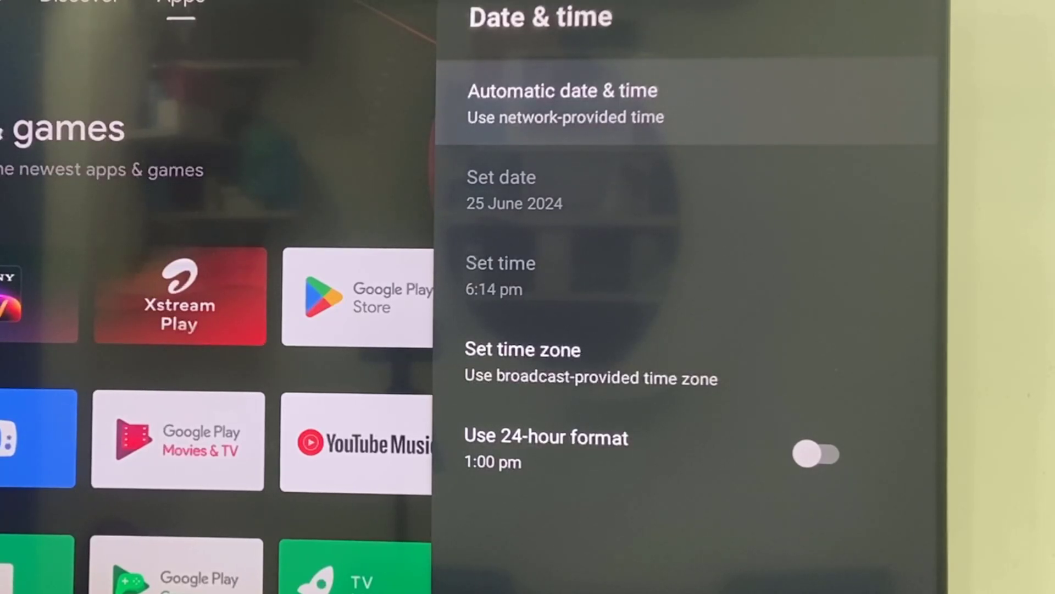
# - Switch Automatic date & time off and back to network-provided time, returning to the Settings list
pyautogui.click(562, 102)
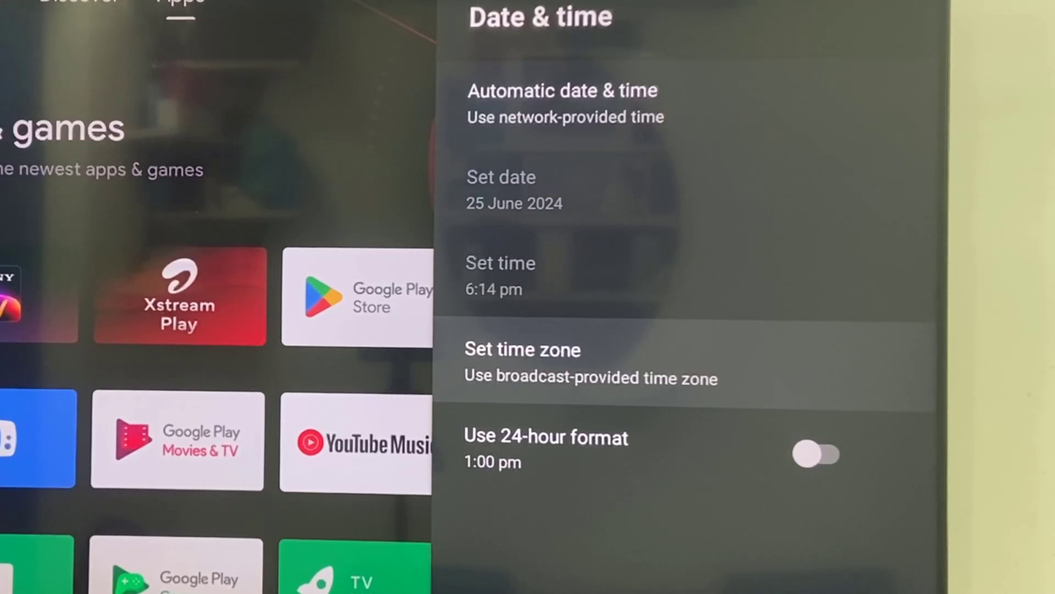
pyautogui.press('up')
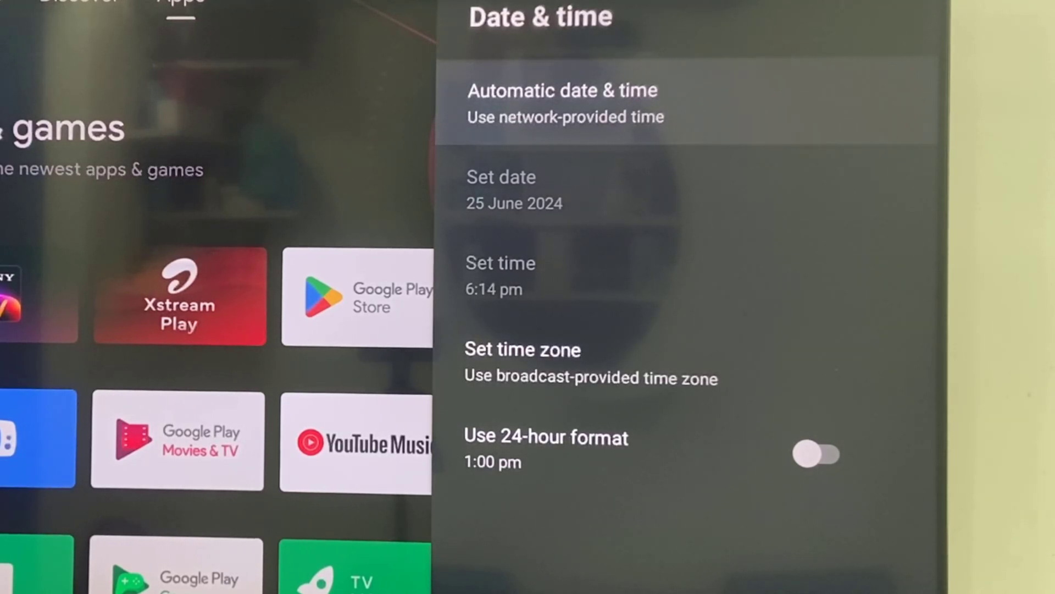
pyautogui.click(561, 98)
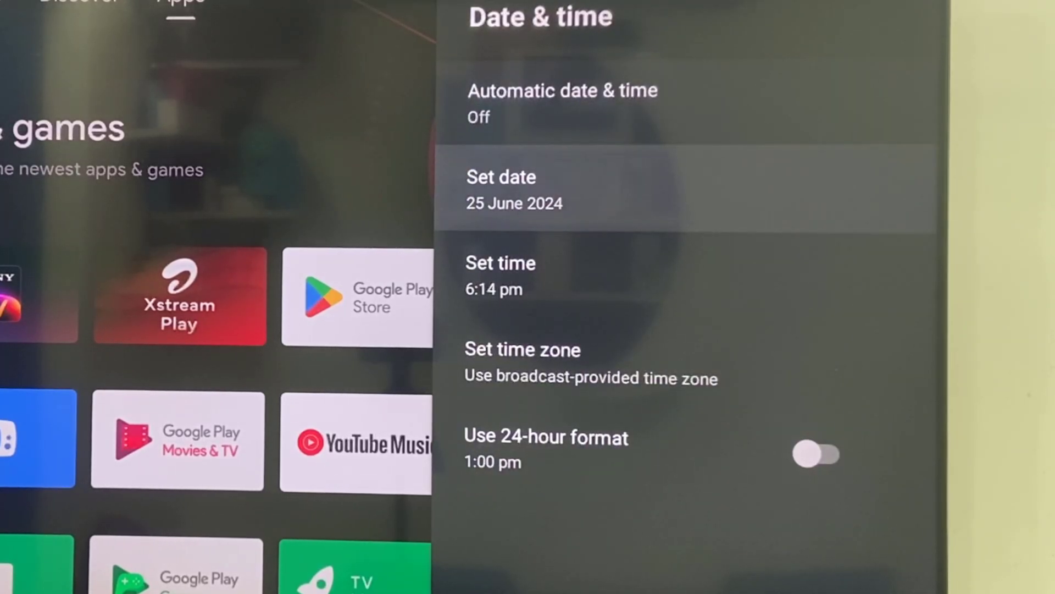
pyautogui.click(501, 190)
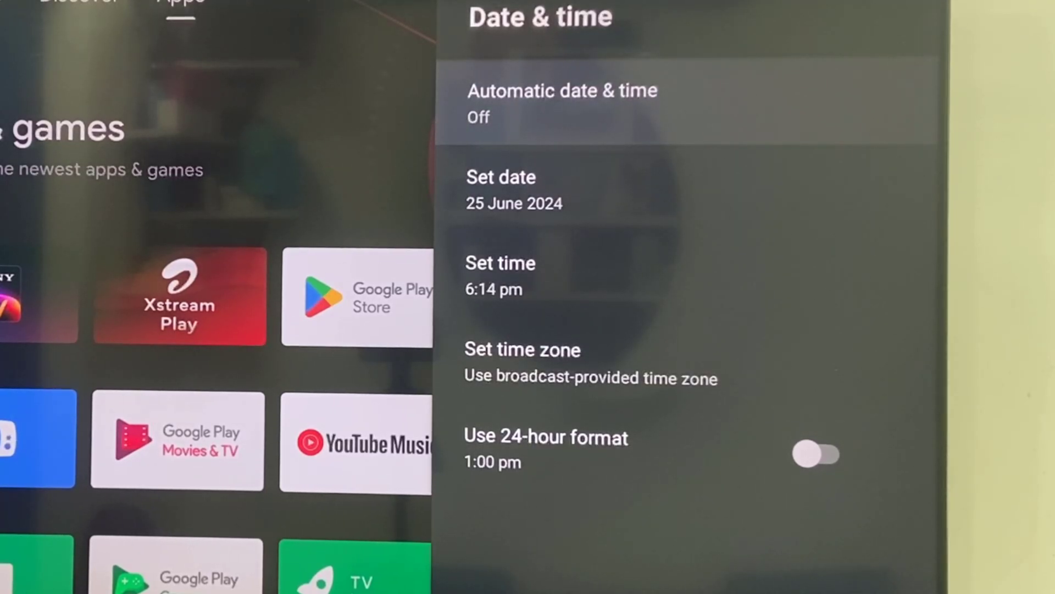
pyautogui.click(561, 102)
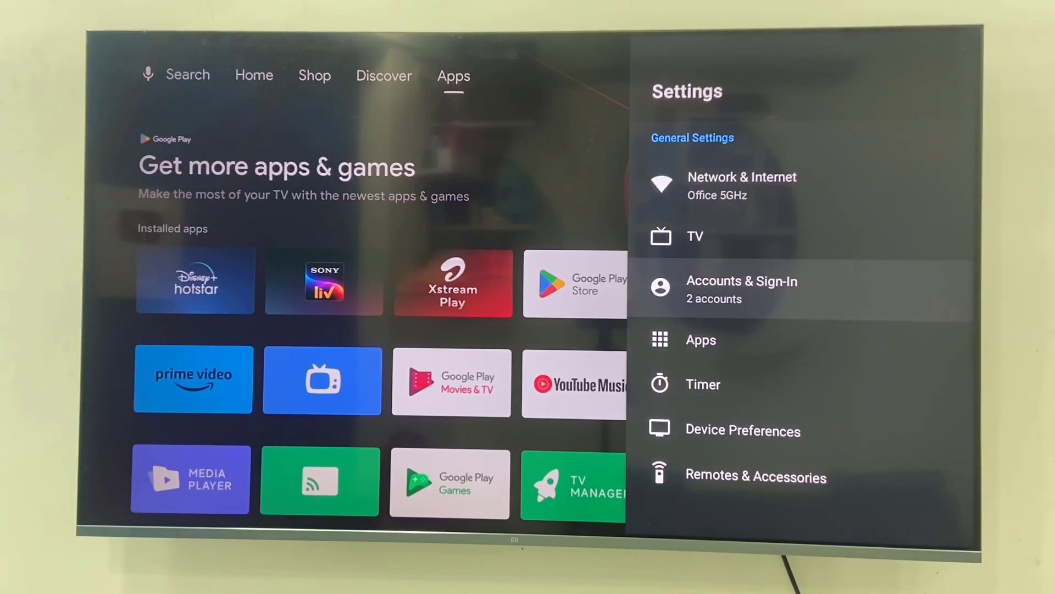
# - Close Settings, visit the Home and Shop tabs, and land back on the Apps page
pyautogui.click(742, 185)
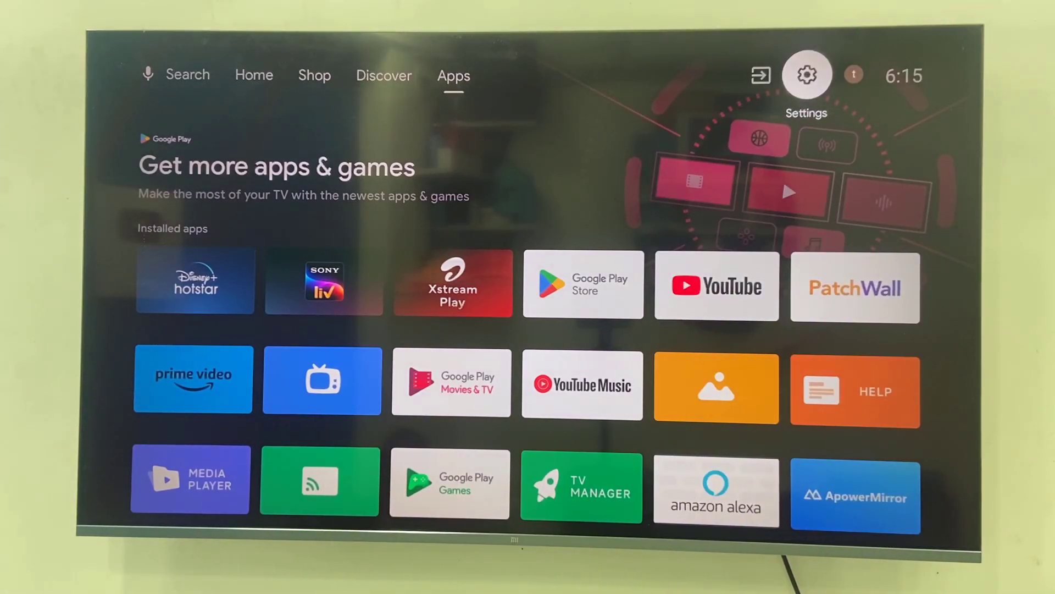
pyautogui.click(254, 74)
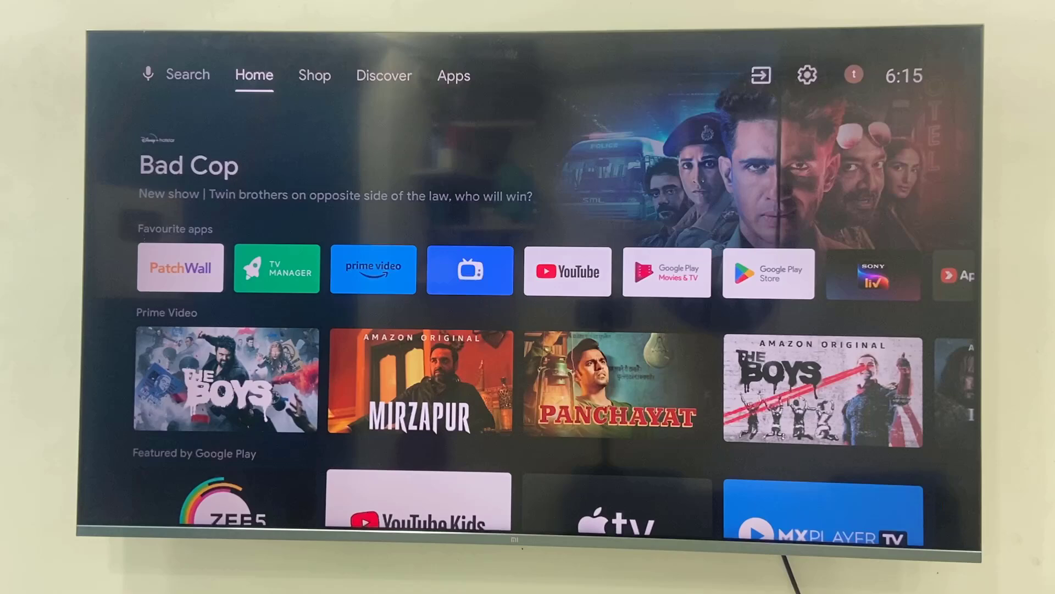
pyautogui.click(315, 76)
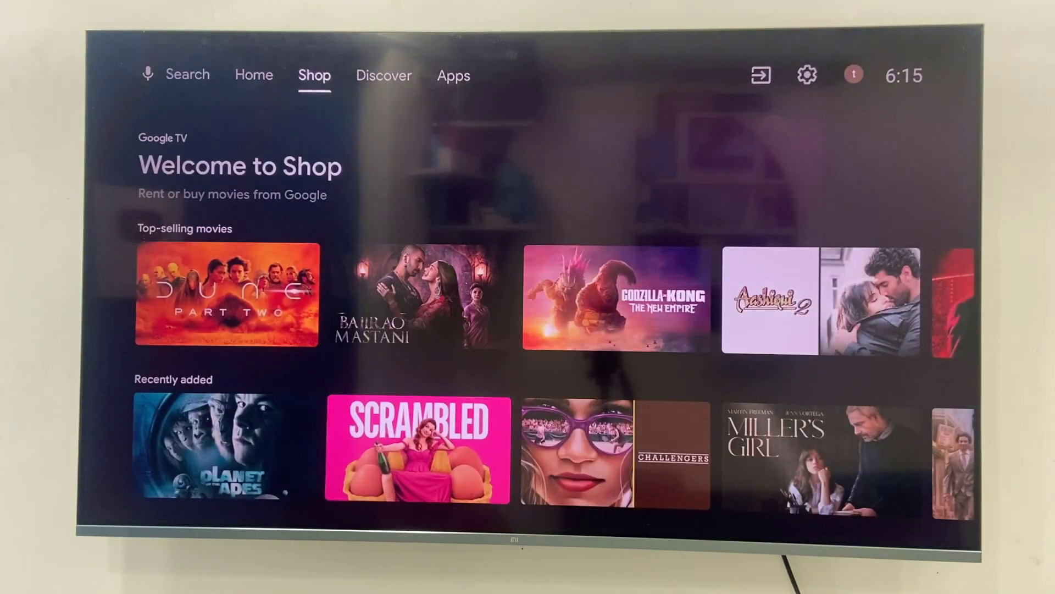
pyautogui.click(454, 76)
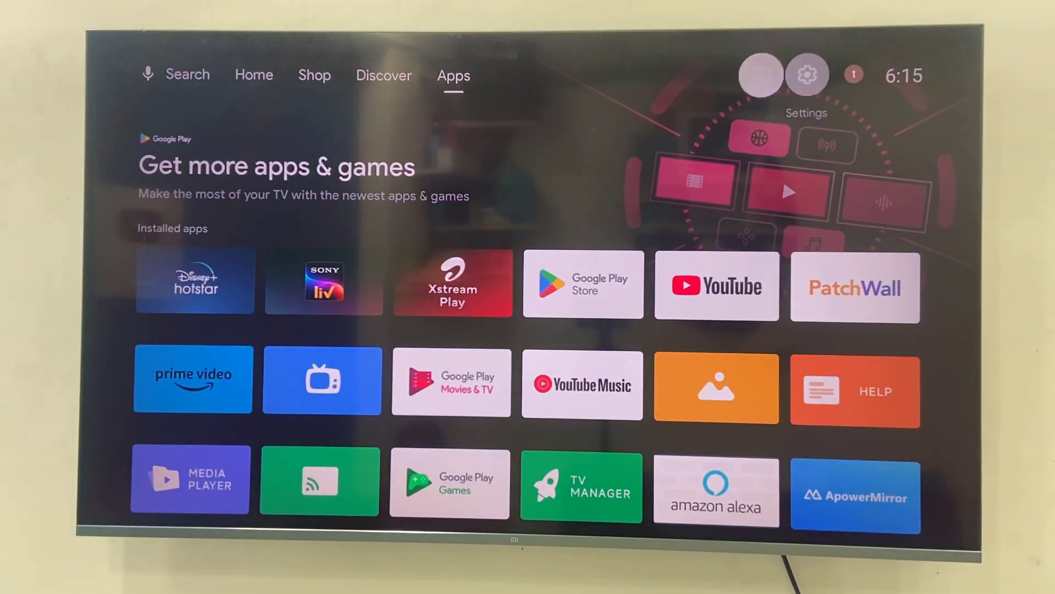
# - Forget the Office 5GHz network from Network & Internet, leaving the TV with no network connected
pyautogui.click(806, 74)
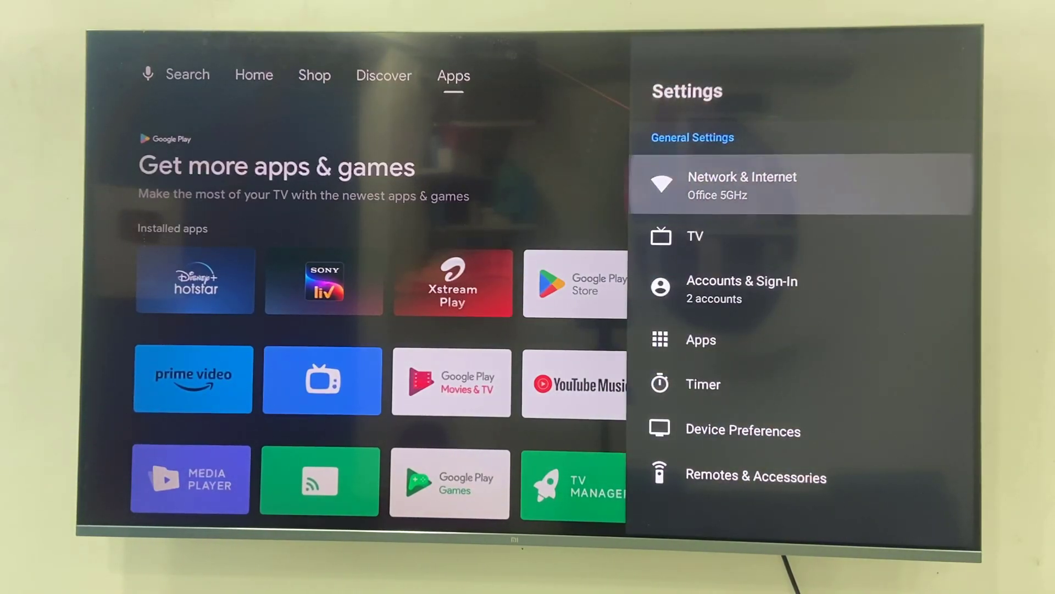
pyautogui.click(740, 185)
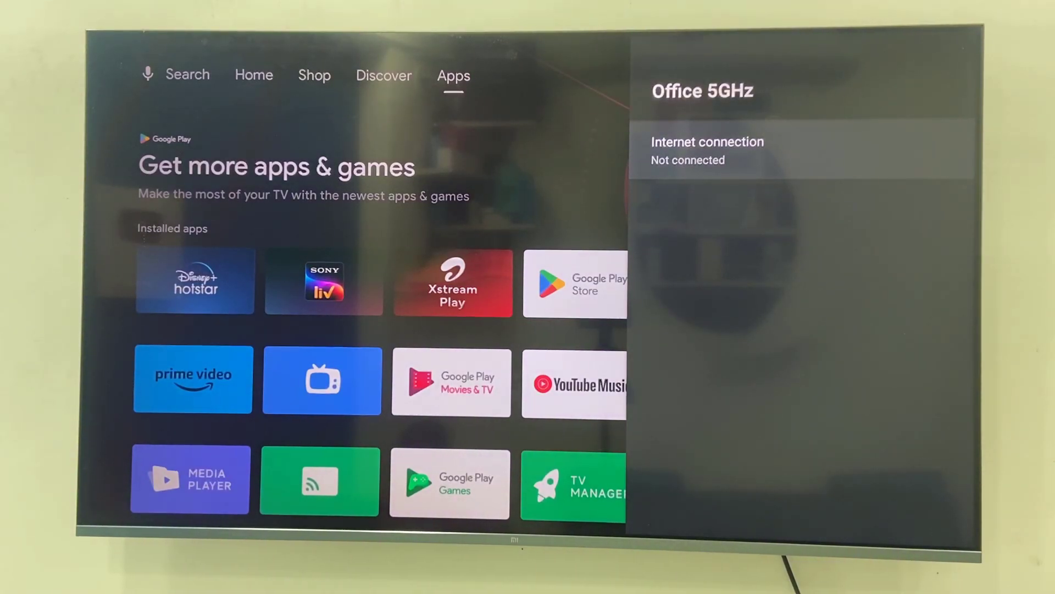
pyautogui.click(707, 149)
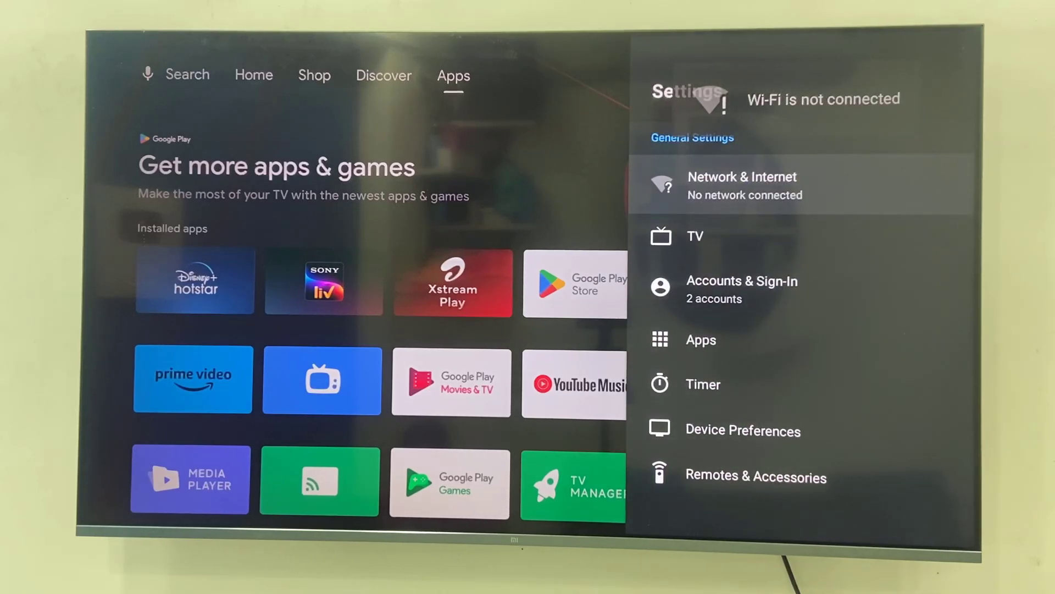
pyautogui.click(742, 184)
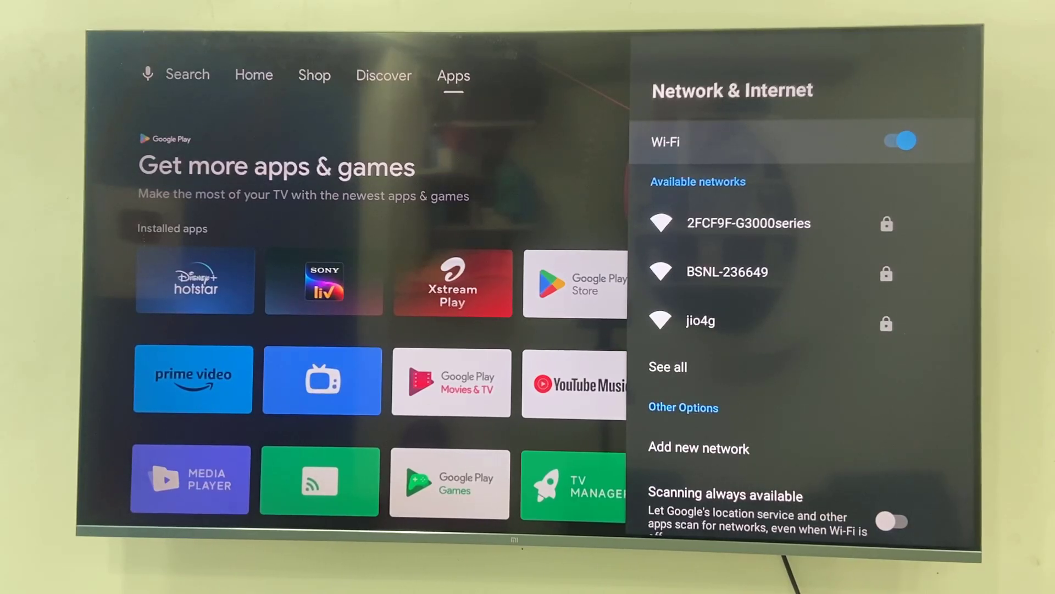
# - Toggle the Wi-Fi switch off and on so Office 5GHz reappears among available networks
pyautogui.click(895, 140)
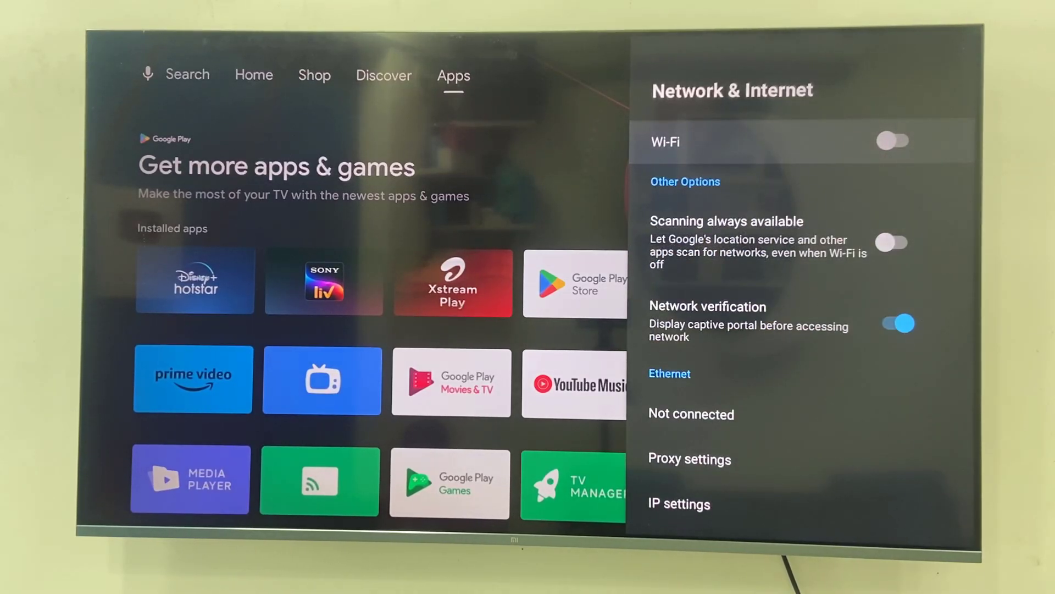
pyautogui.click(895, 141)
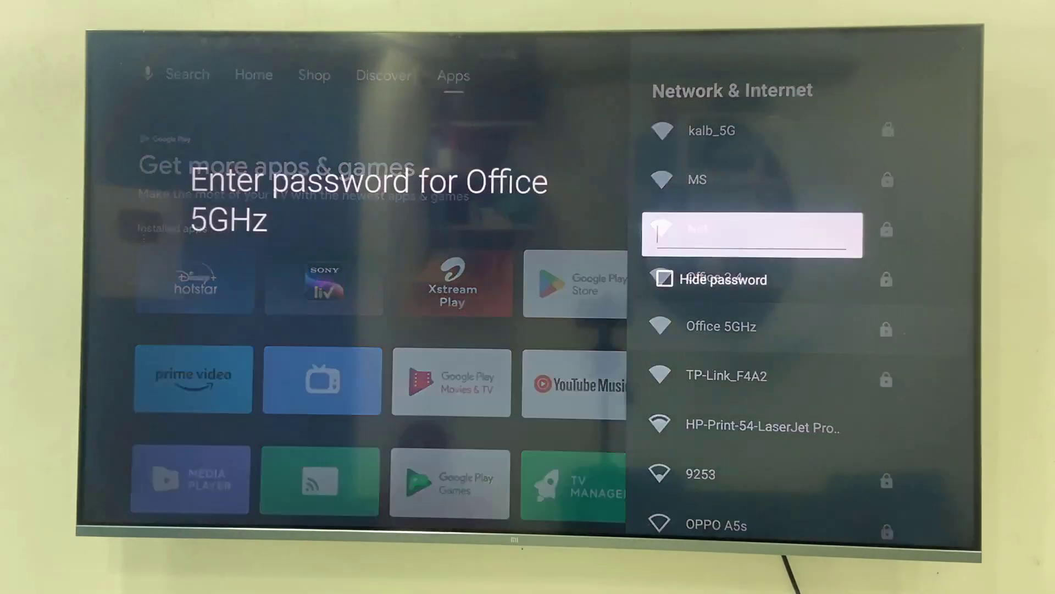
# - Enter the Office 5GHz password and submit it so the TV starts connecting
pyautogui.click(752, 235)
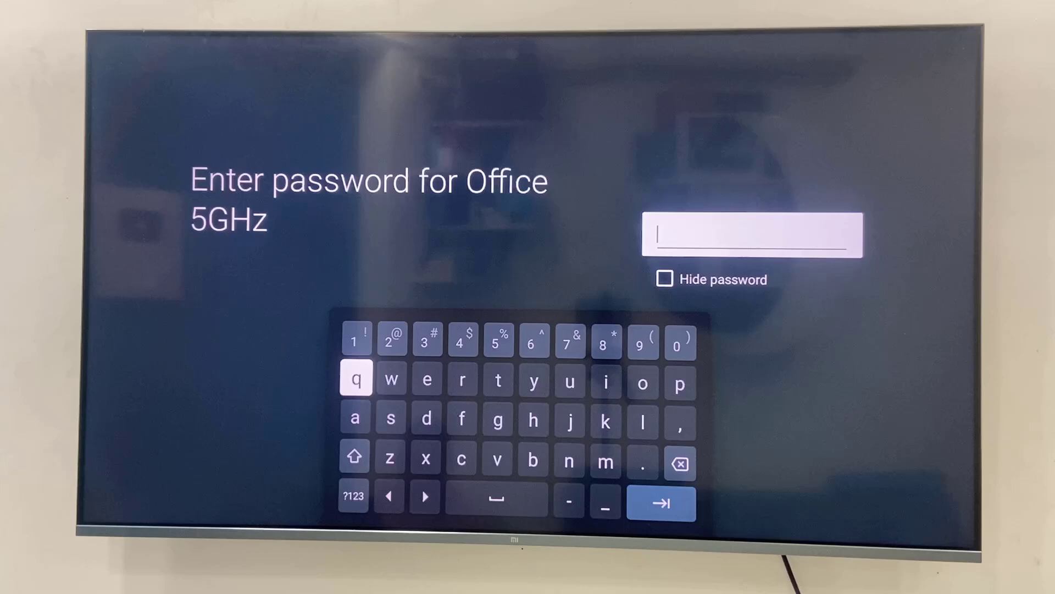
pyautogui.click(661, 504)
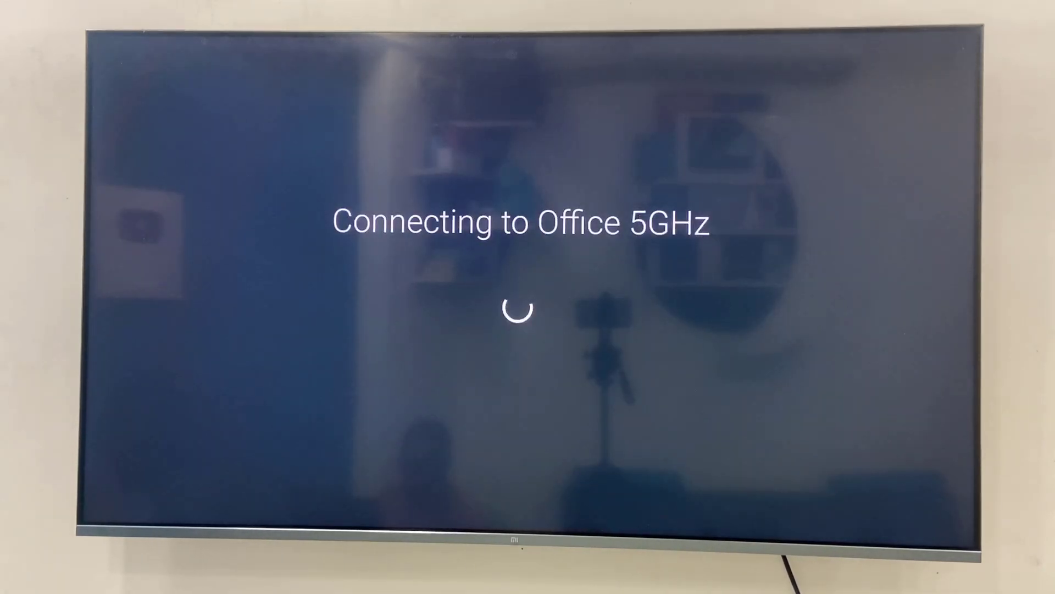